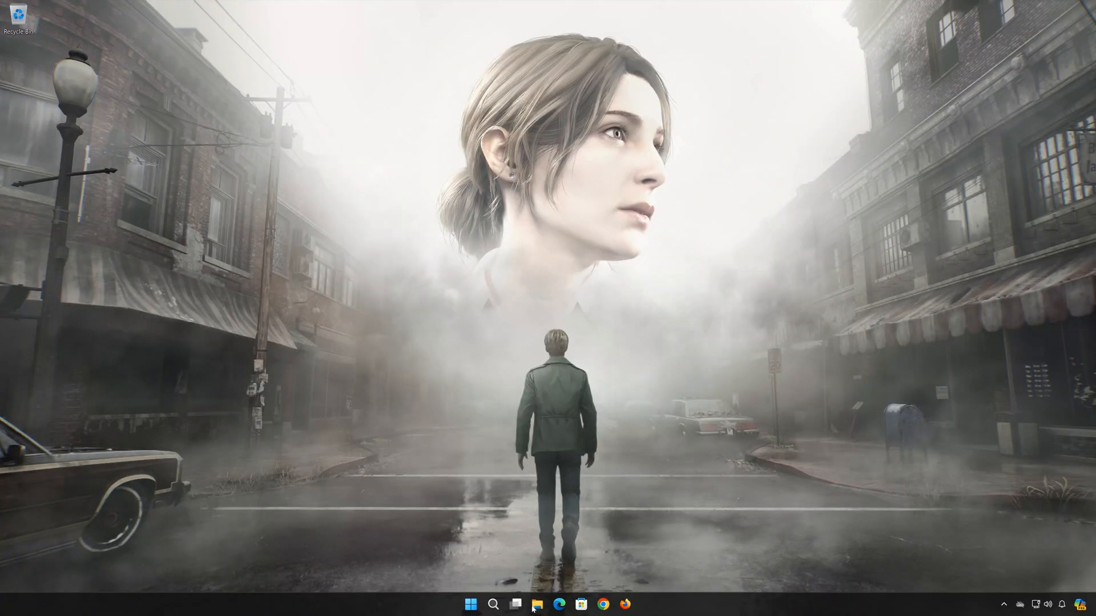
Step: Open File Explorer and browse to Local Disk (C:) > Users > the user's profile folder
click(536, 604)
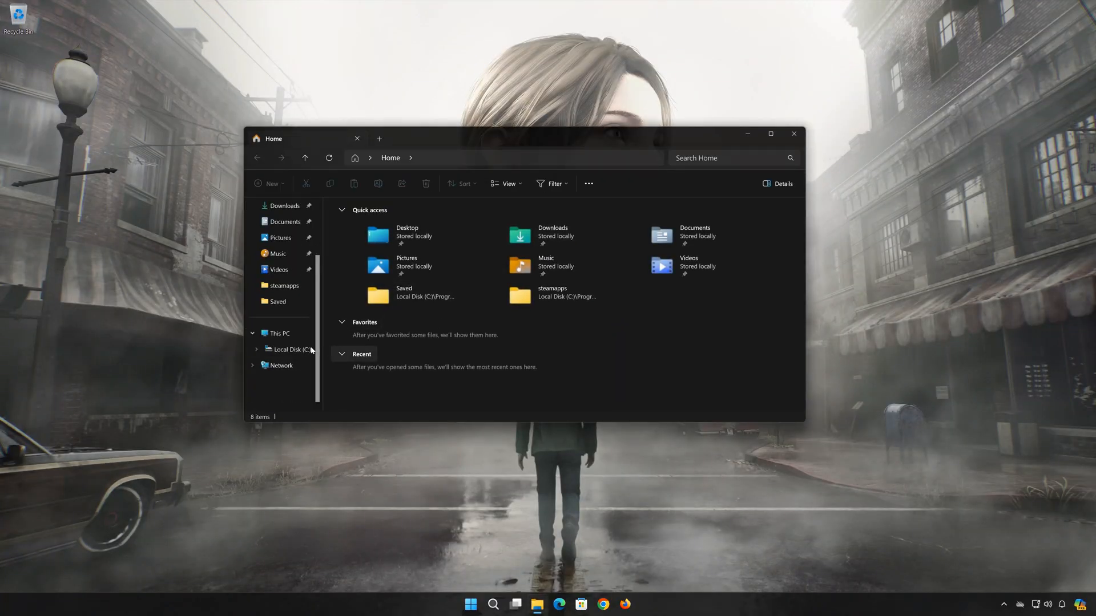
click(287, 349)
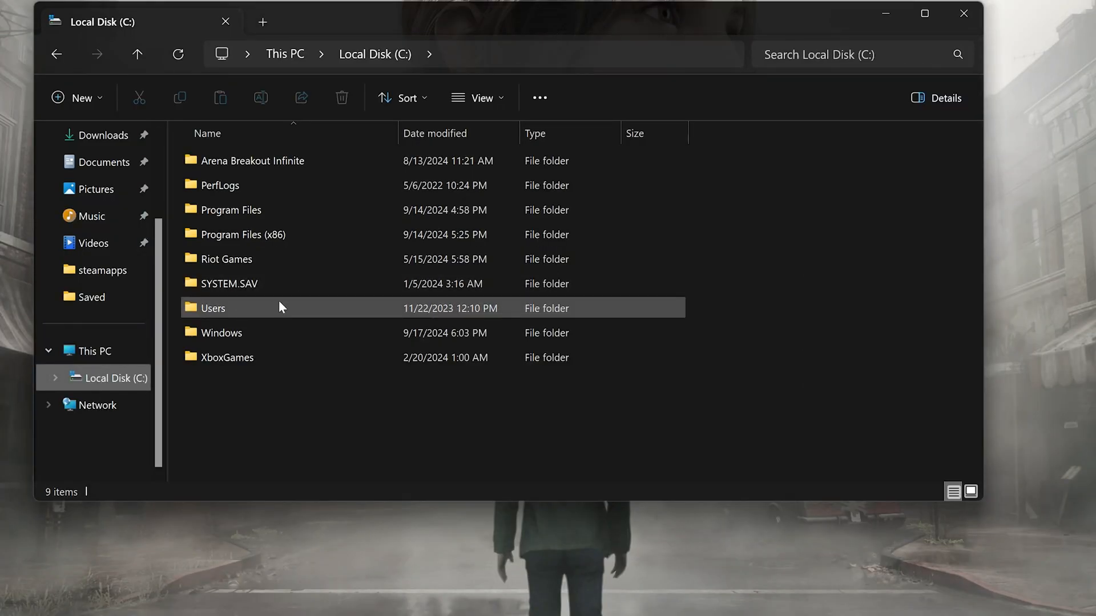
double_click(212, 308)
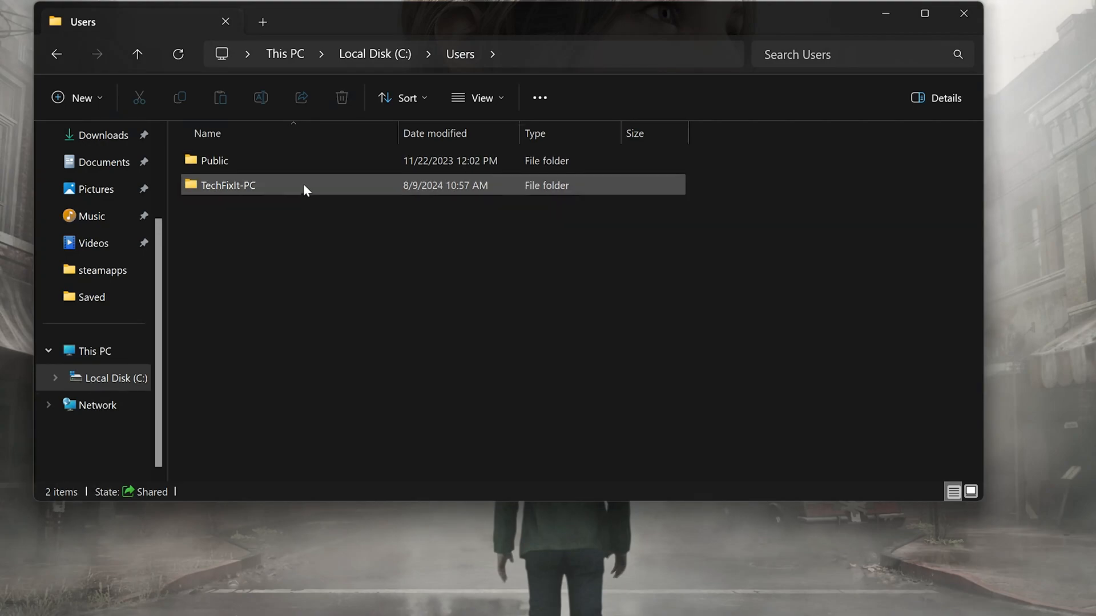
double_click(228, 185)
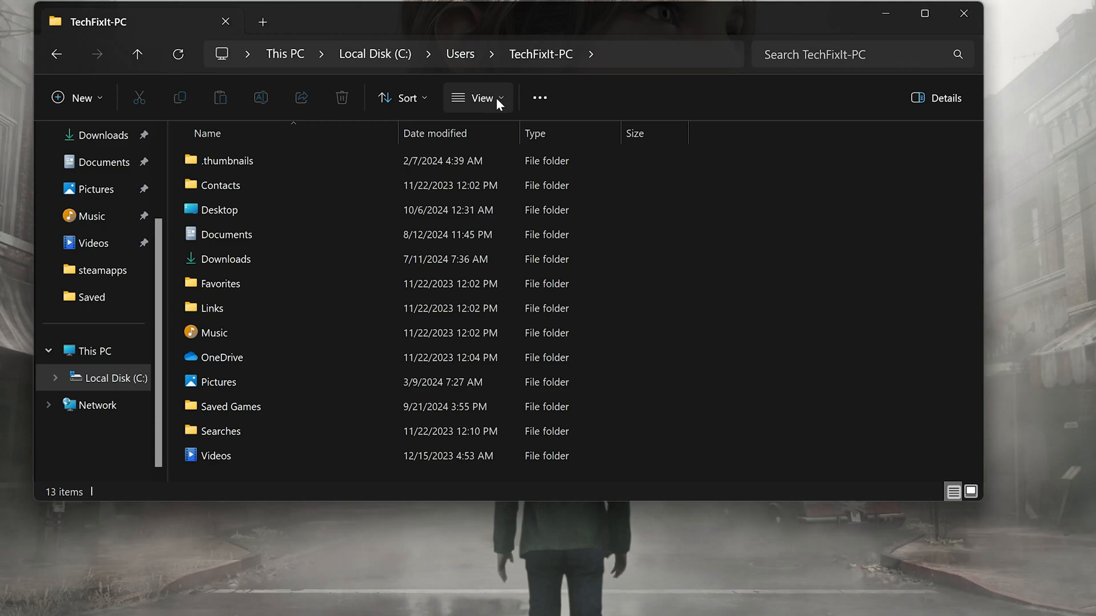
Step: Turn on hidden items, then open AppData > Local > SilentHill2
click(480, 97)
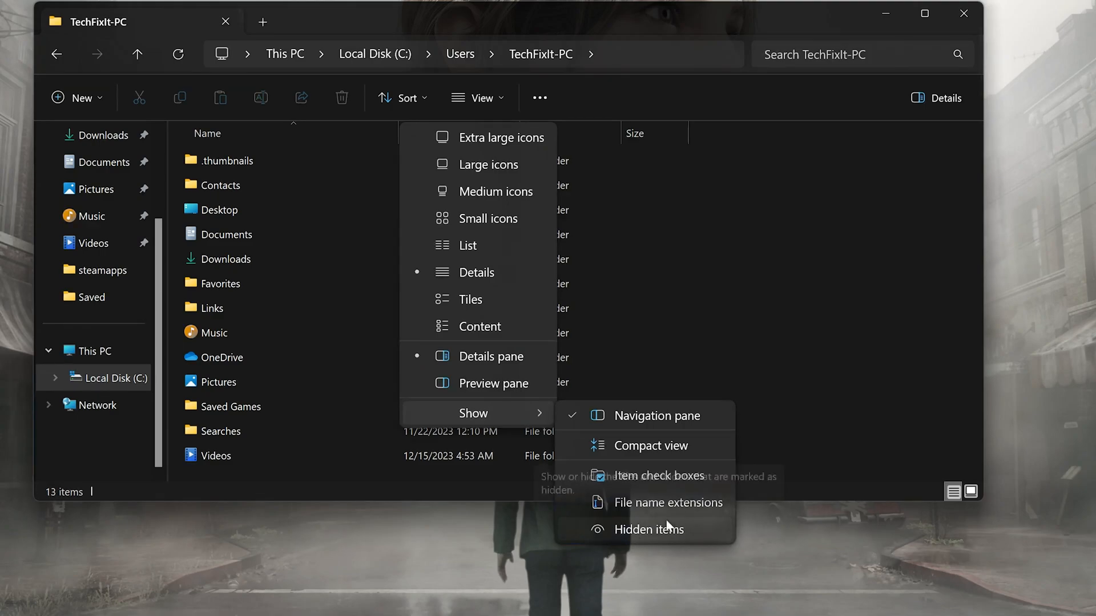
click(648, 529)
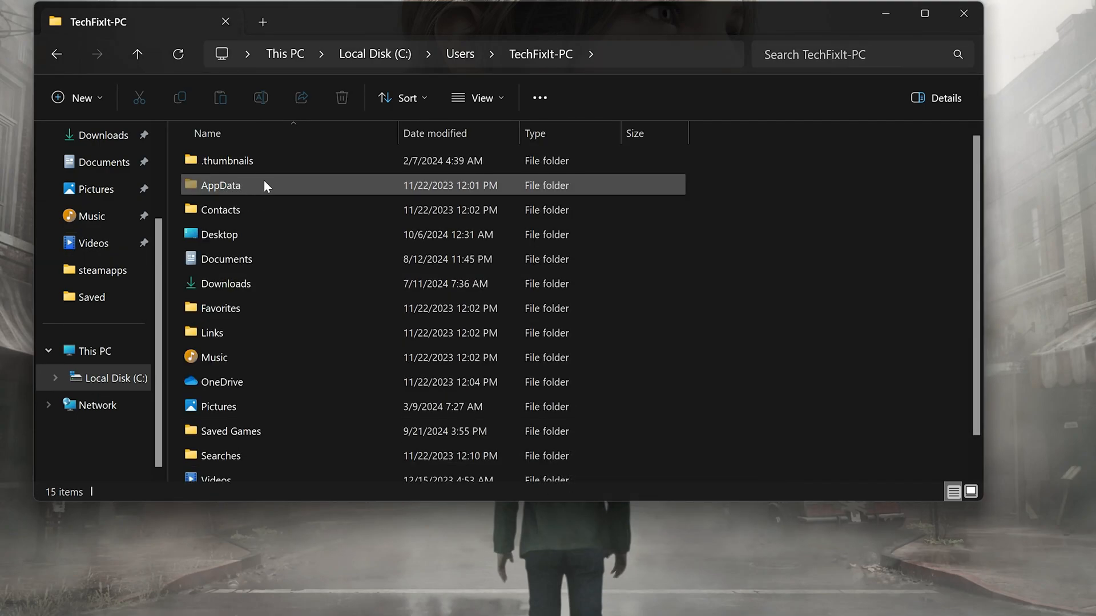
click(220, 185)
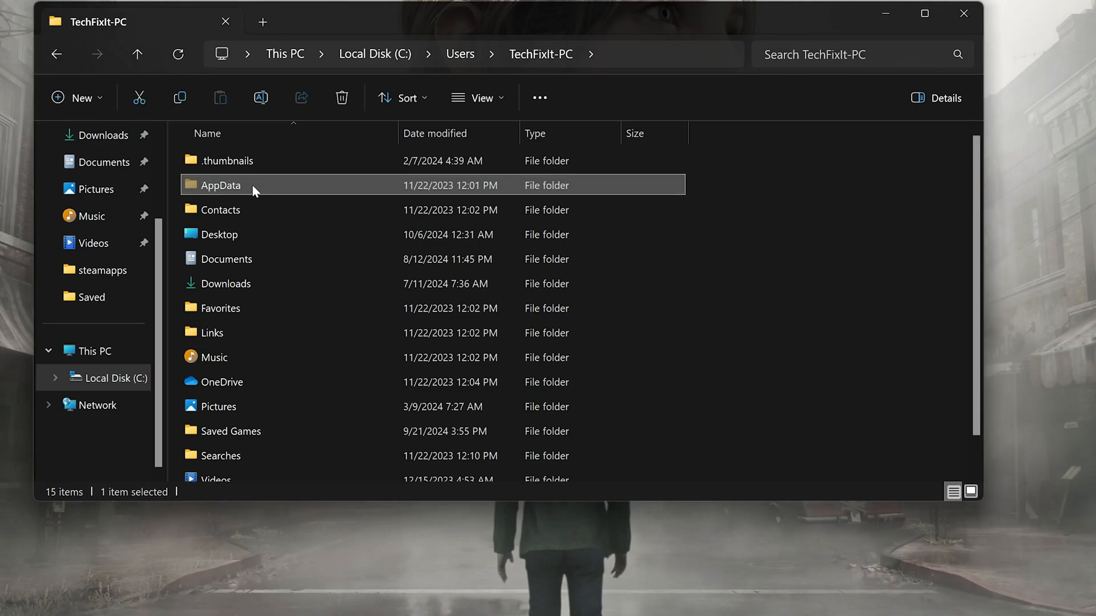
double_click(220, 185)
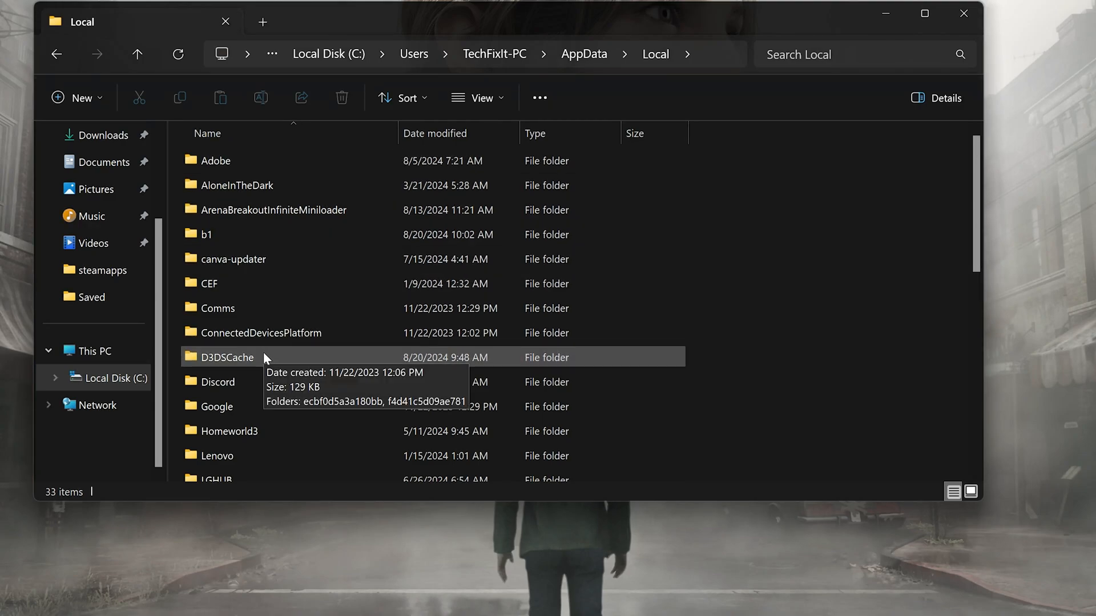
scroll(down, 3)
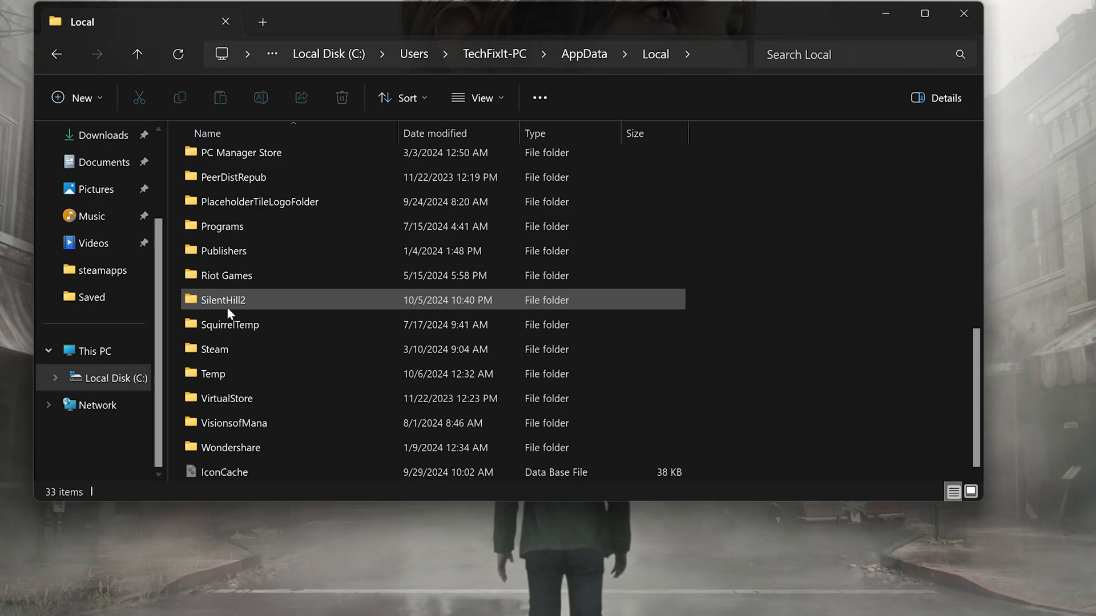
double_click(222, 299)
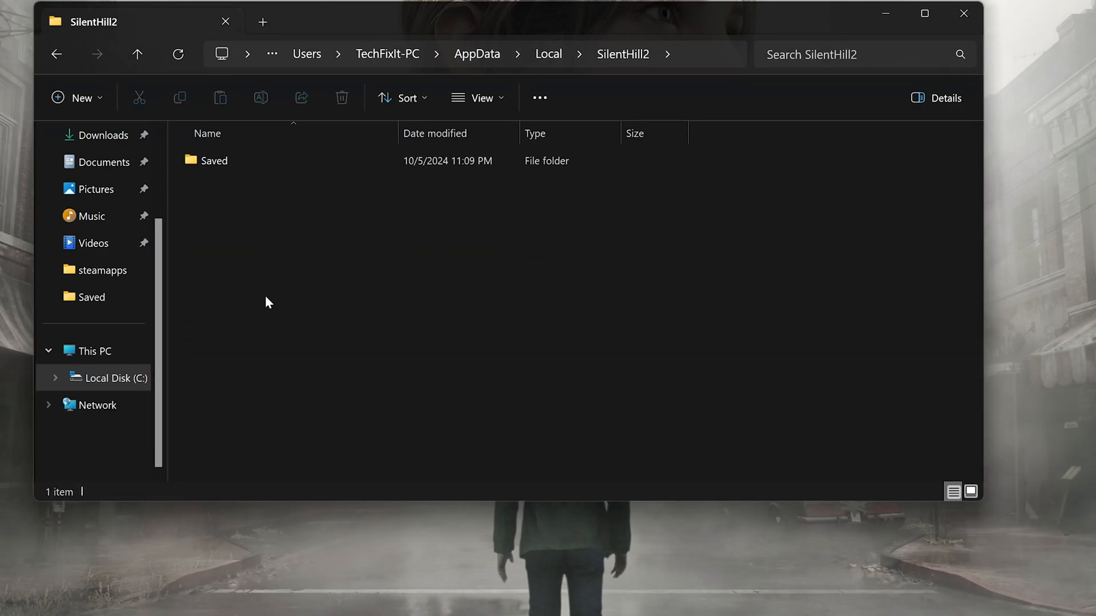
Step: Open Saved > SaveGames > numbered Steam ID folder and select SaveGameData_0.sav
click(214, 160)
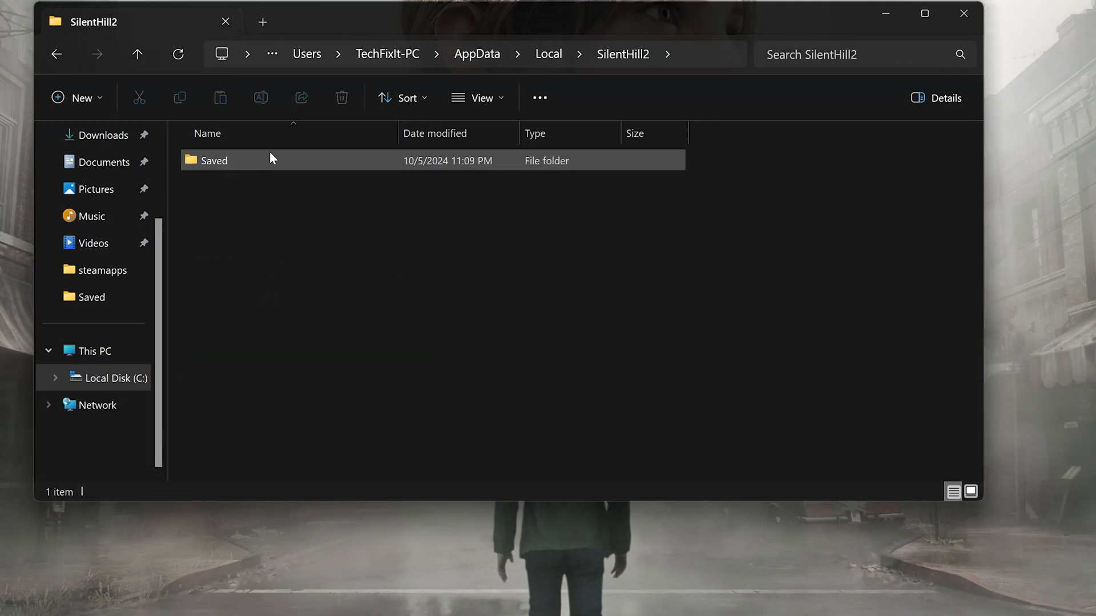
double_click(214, 160)
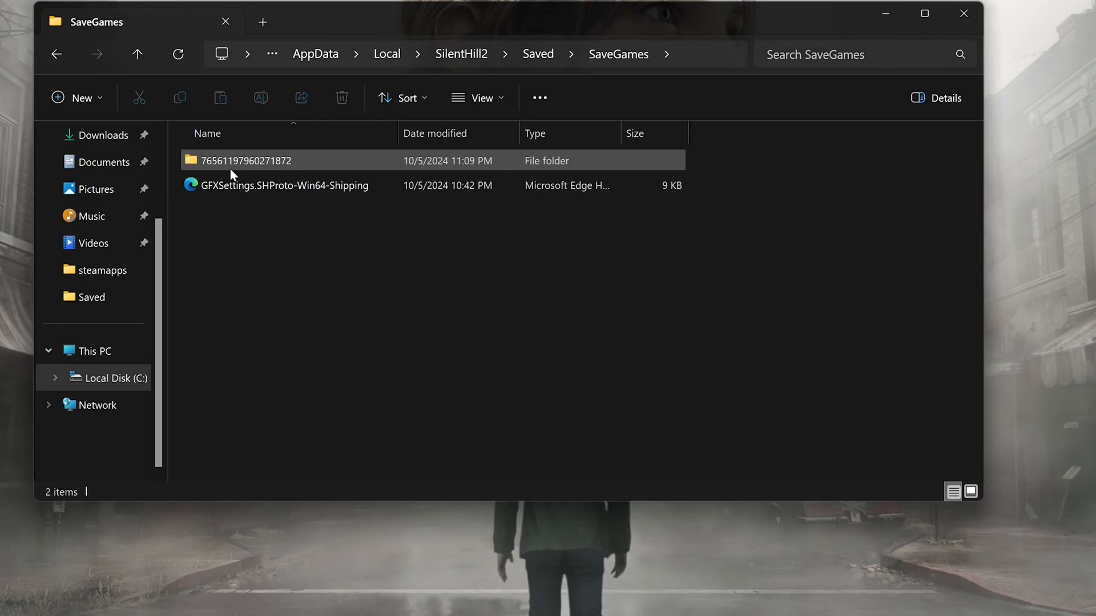
double_click(245, 160)
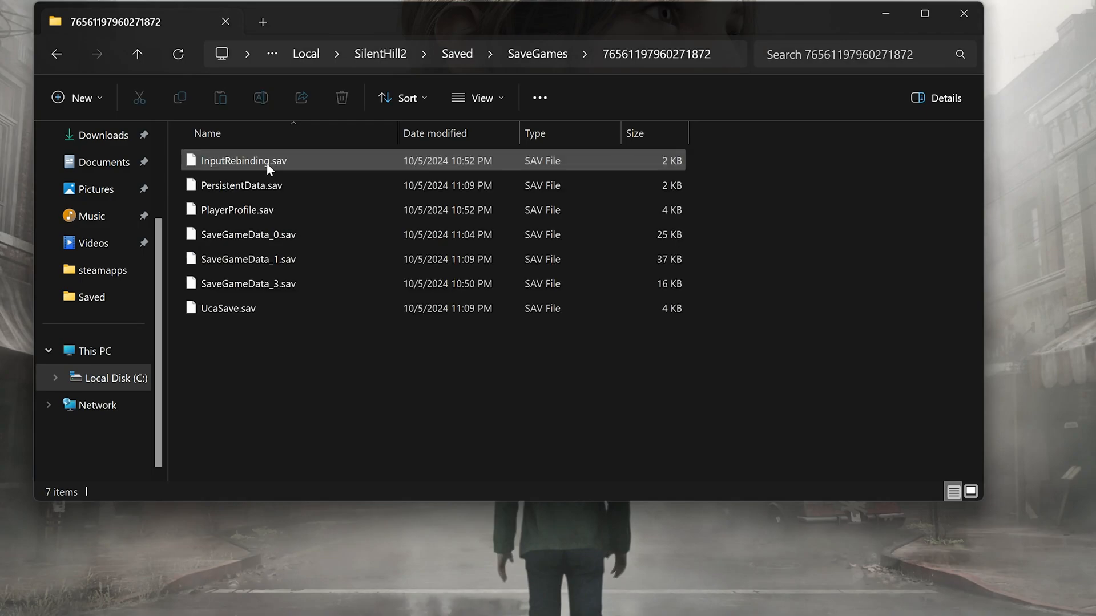
click(249, 258)
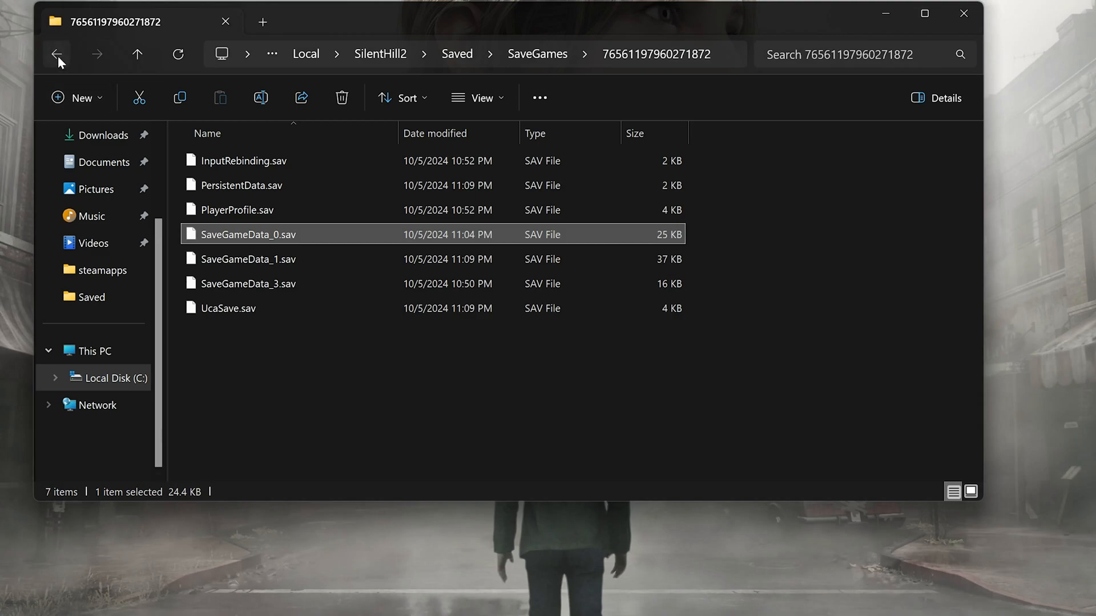
Step: Go back to Saved, open Config > Windows, and select GameUserSettings
click(57, 54)
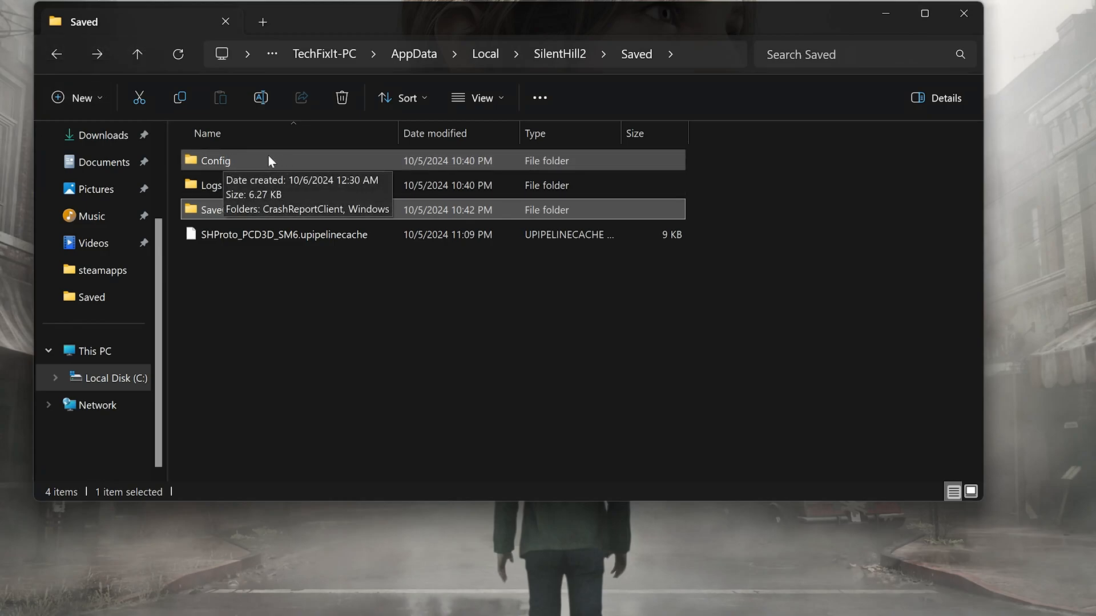
mouse_move(245, 166)
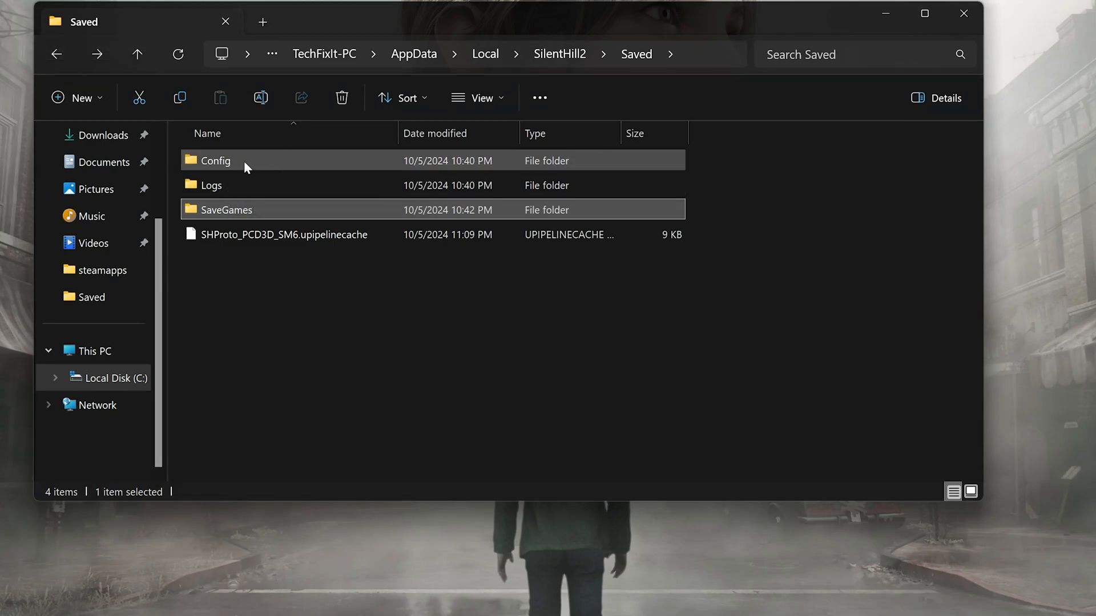
double_click(214, 160)
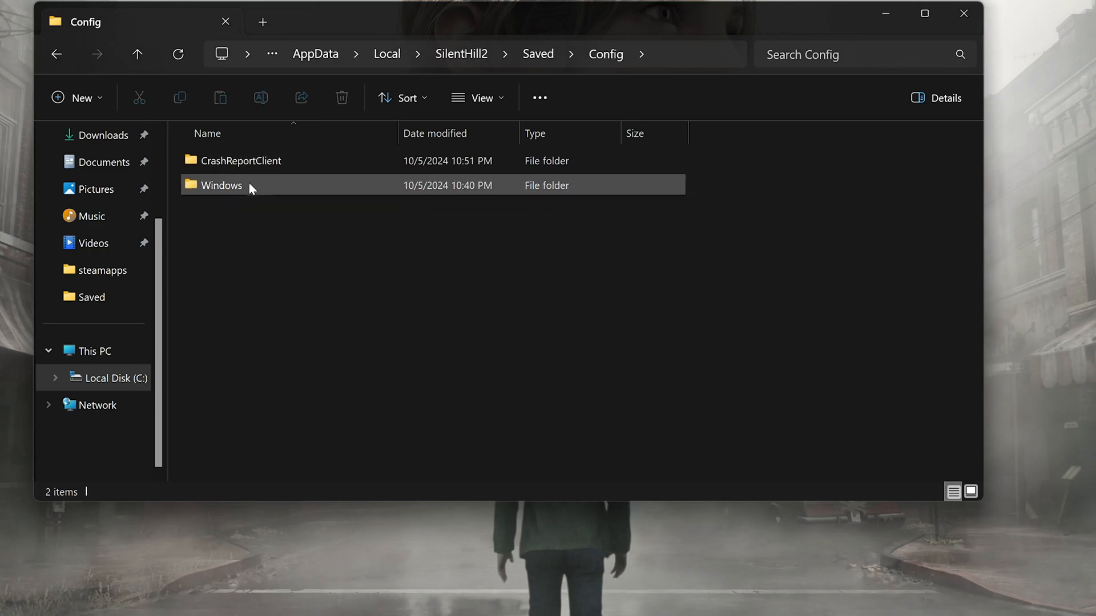
click(221, 185)
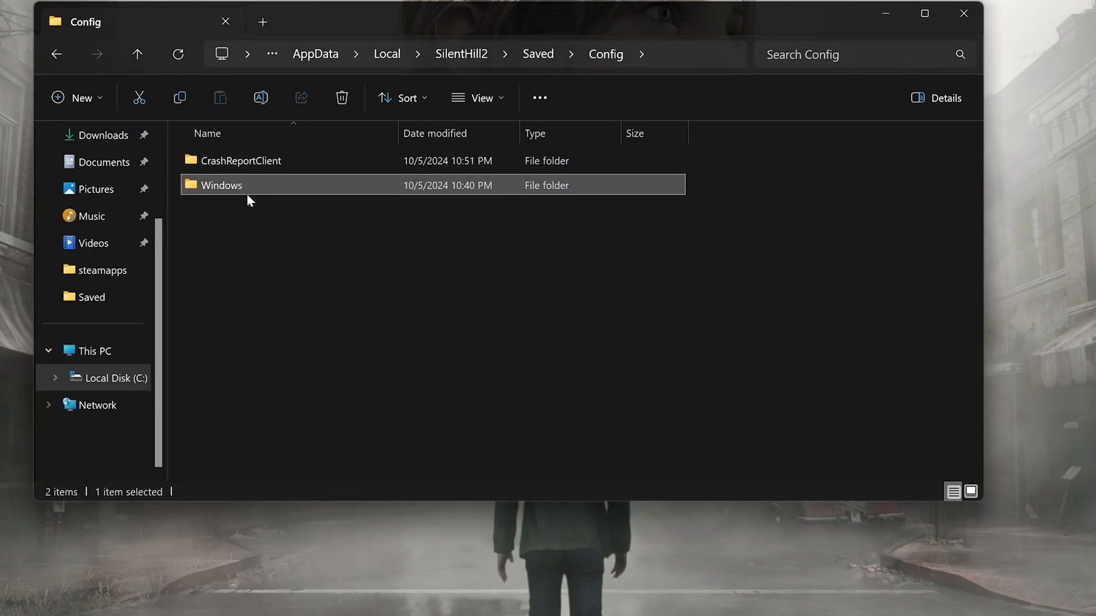
double_click(222, 184)
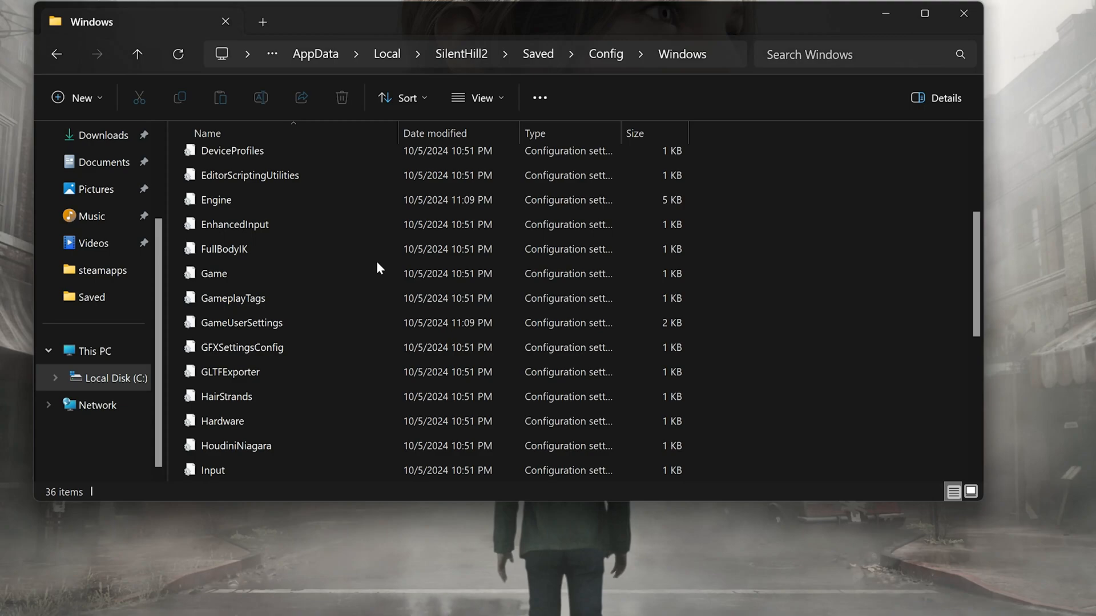
click(242, 322)
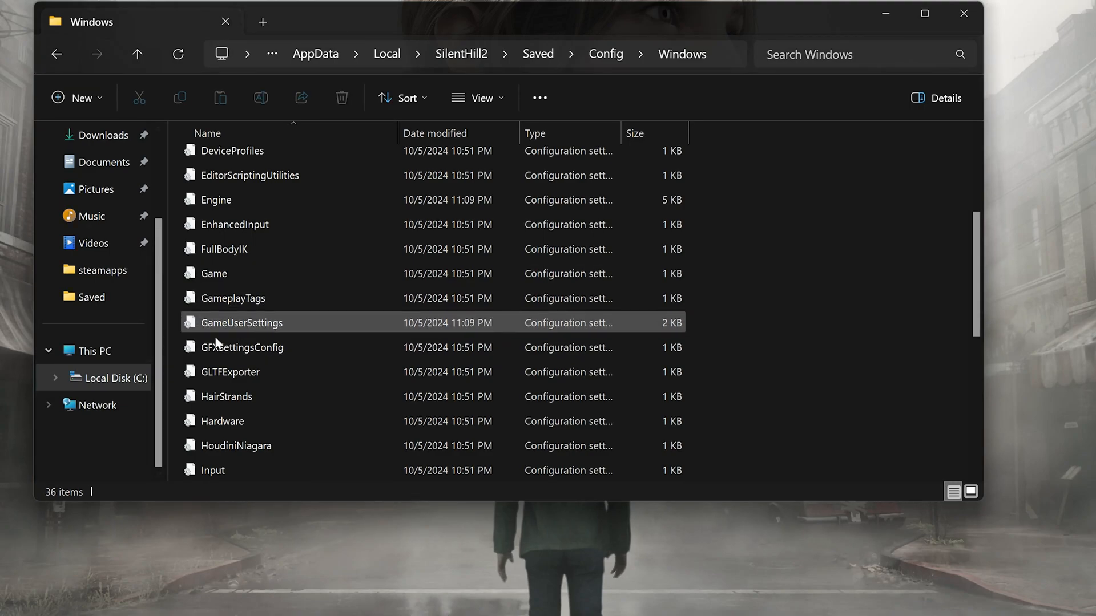
Step: Open GameUserSettings in Notepad and scroll through its resolution and display settings
double_click(242, 322)
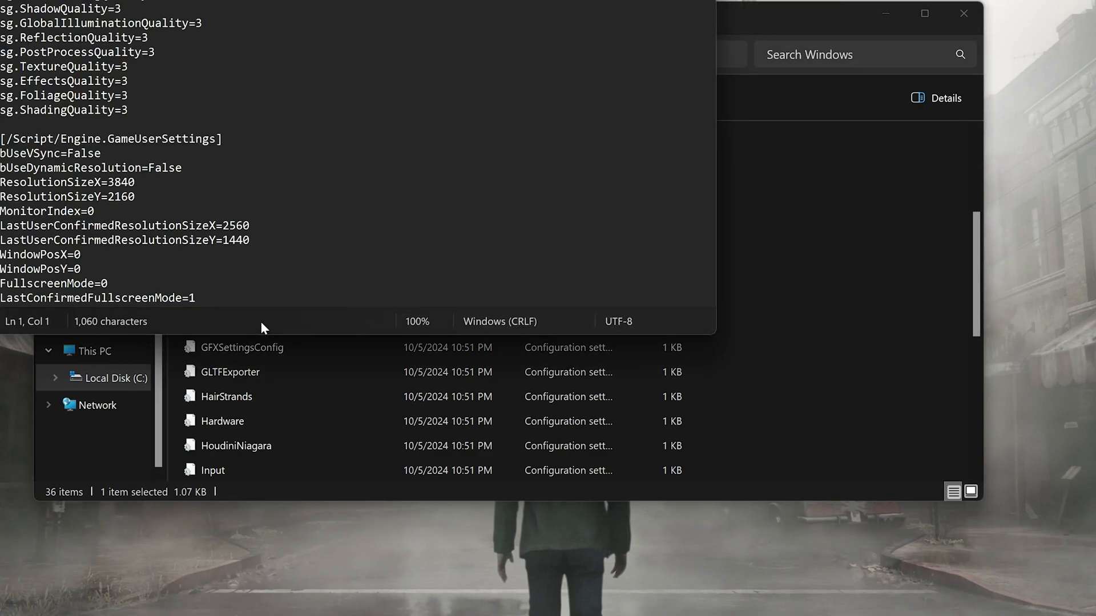
scroll(down, 3)
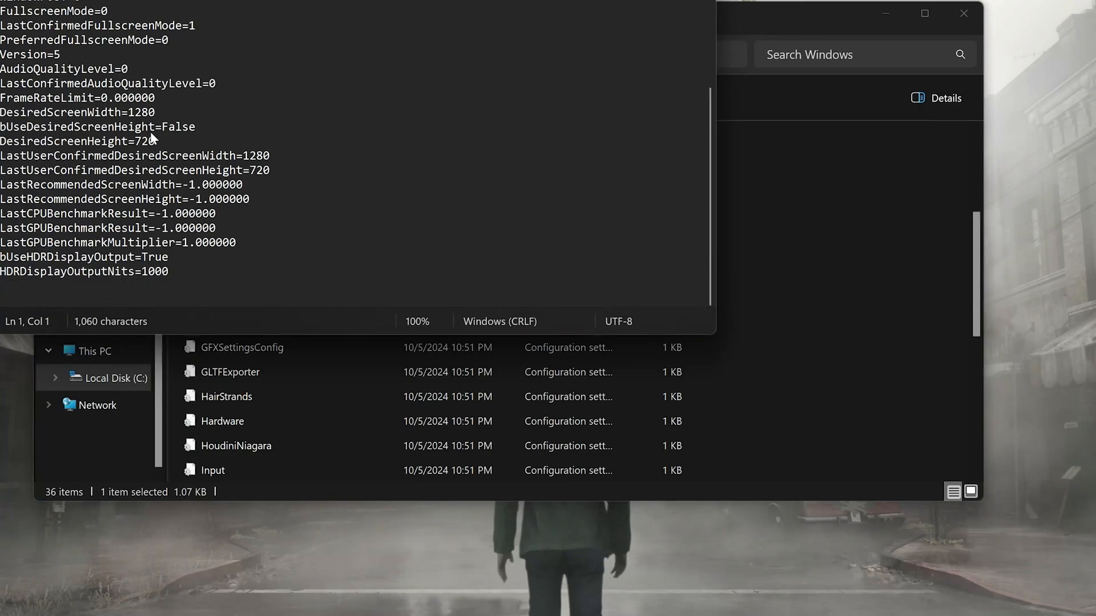